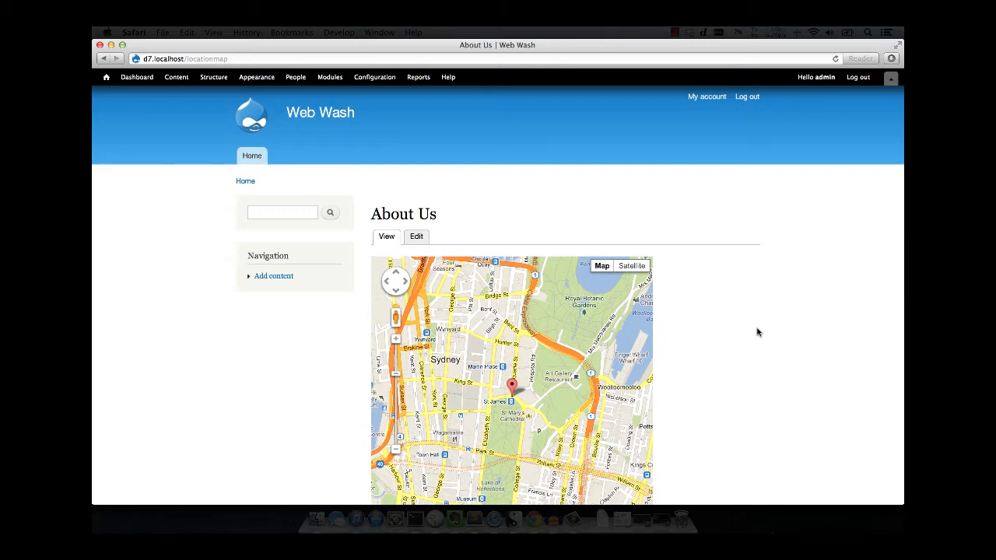
Open the About Us map's Edit form and scroll through its settings.
click(416, 236)
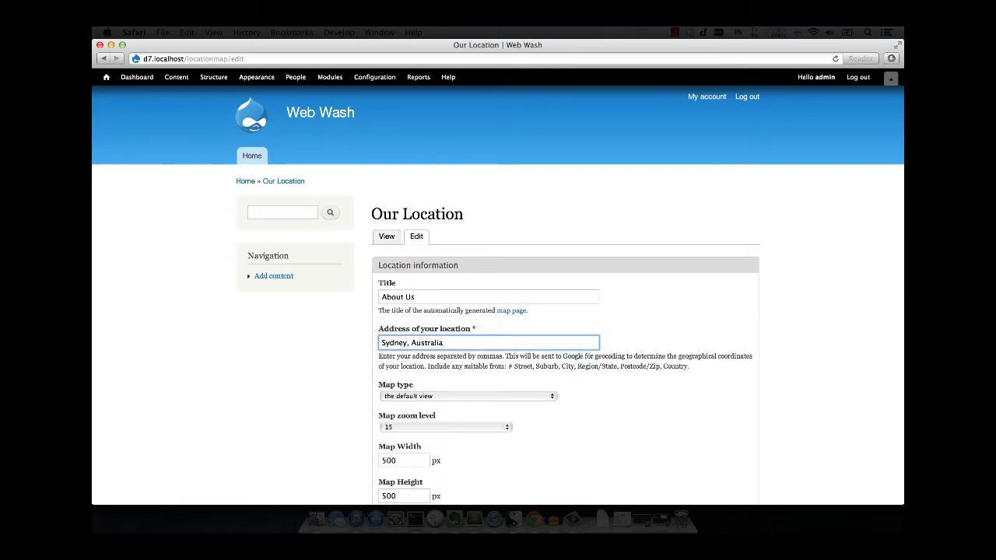
scroll(down, 3)
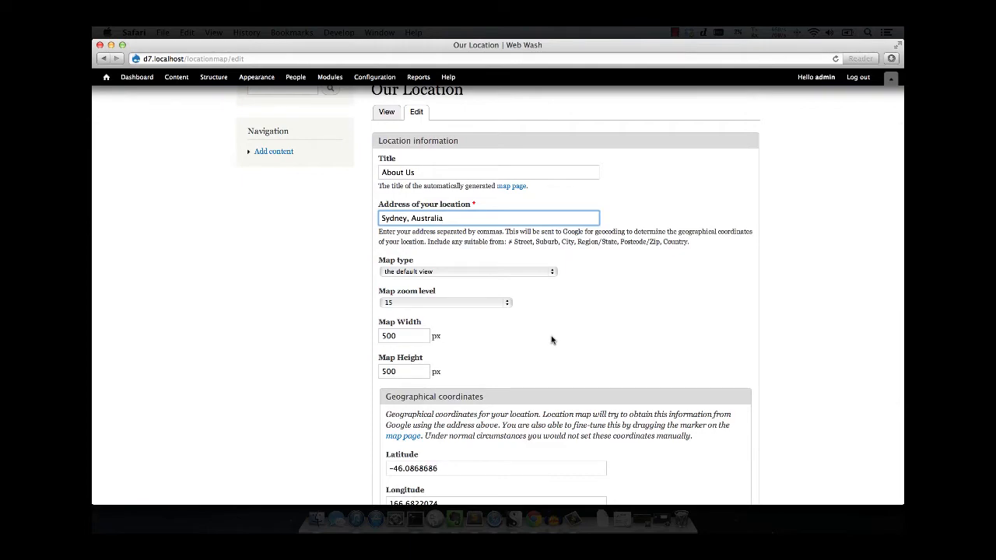
scroll(down, 3)
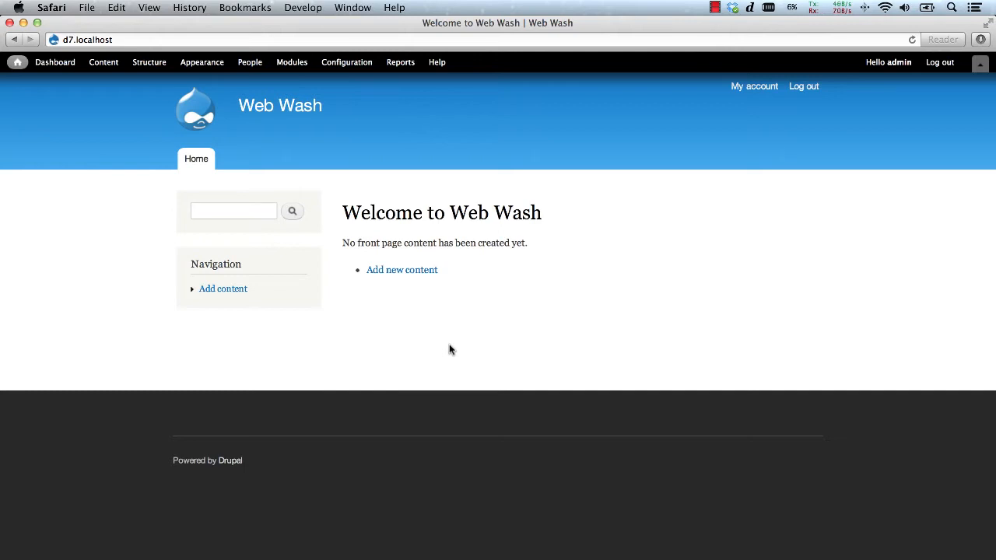
Filter the module list for 'loc', enable Location Map, and save the configuration.
click(291, 63)
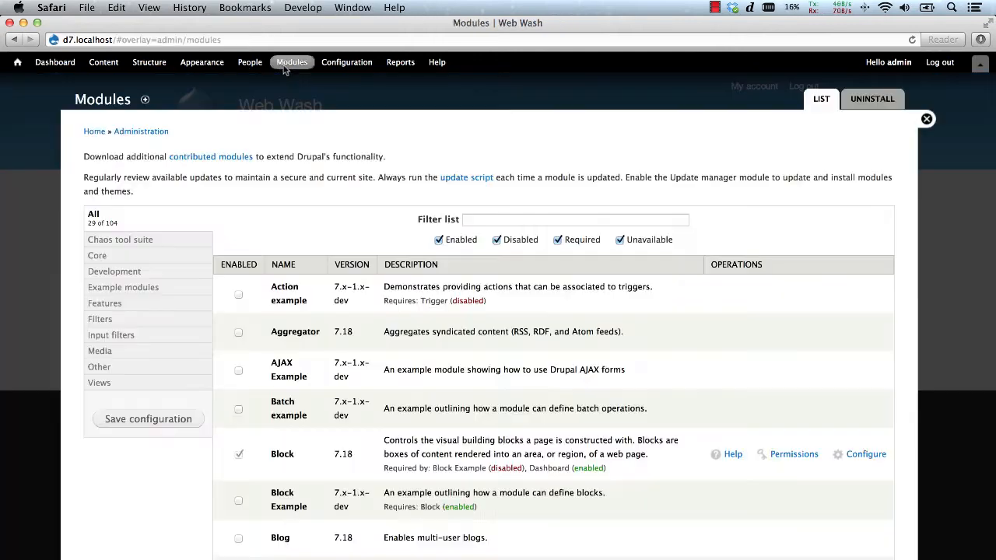
text(locat)
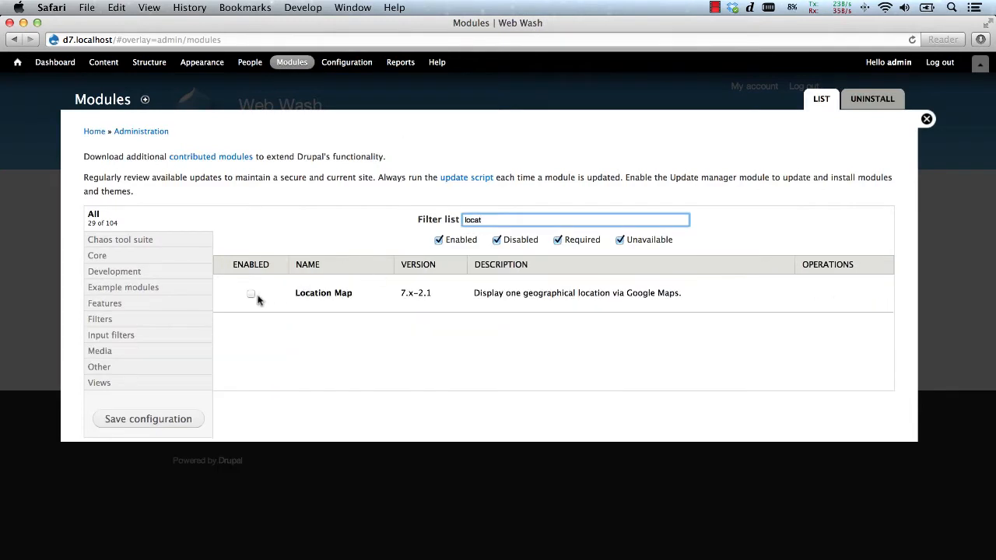
click(251, 293)
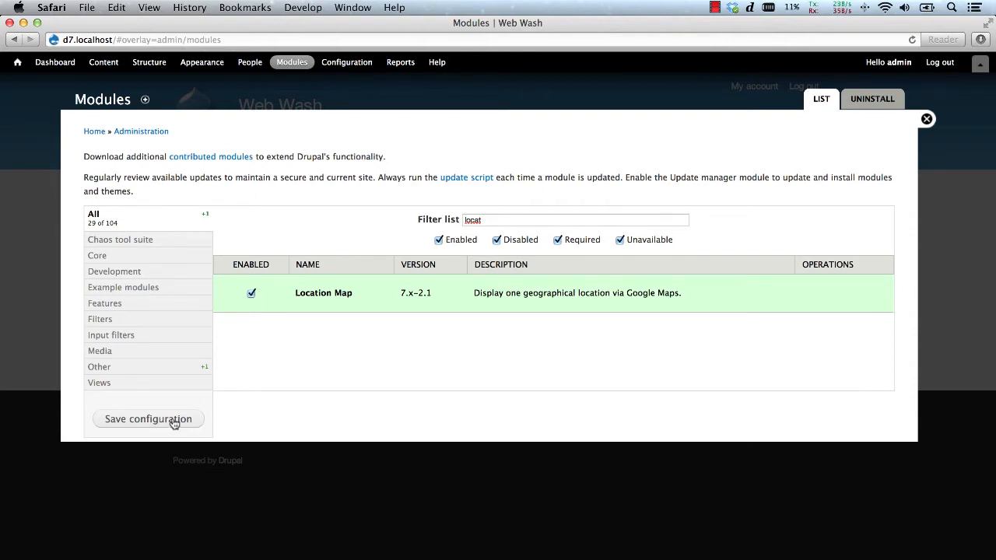
click(148, 419)
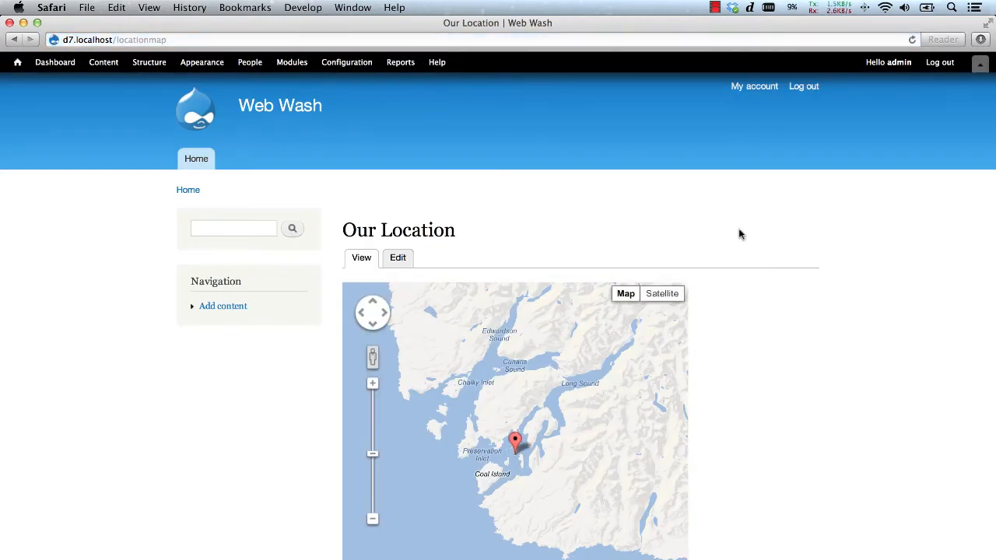
mouse_move(398, 258)
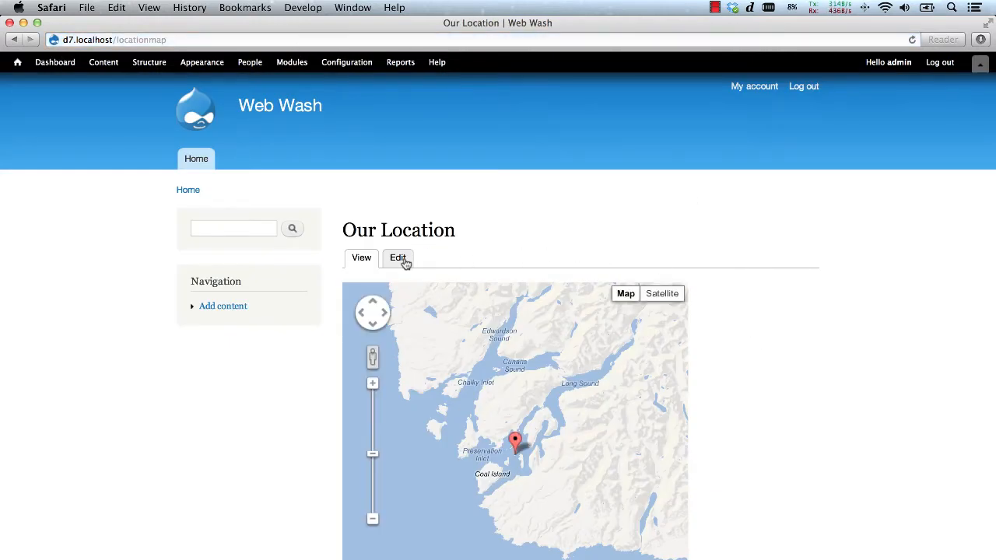
Edit the map settings with title 'About Us' and address 'Sydney, Australia'.
click(397, 257)
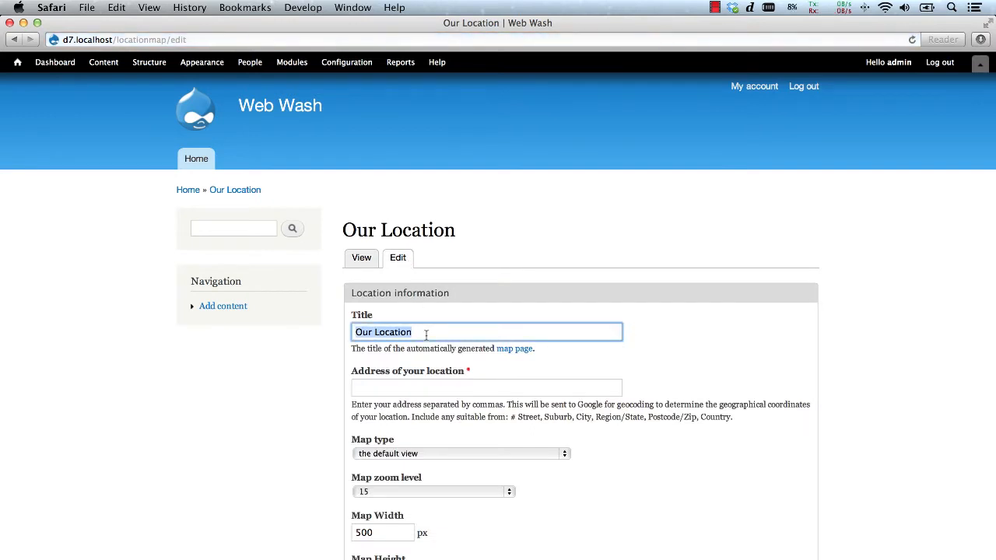
text(About Us)
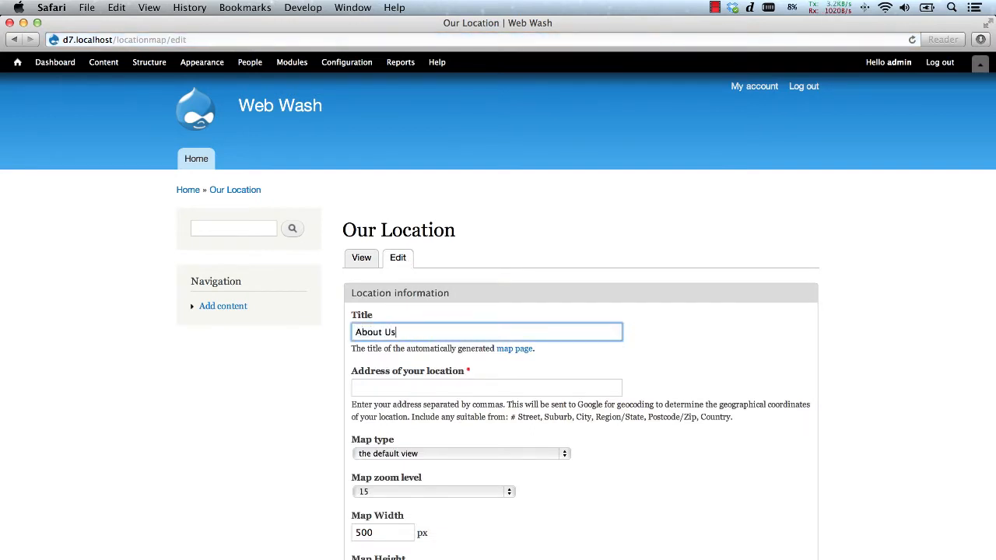
text(Sydney,)
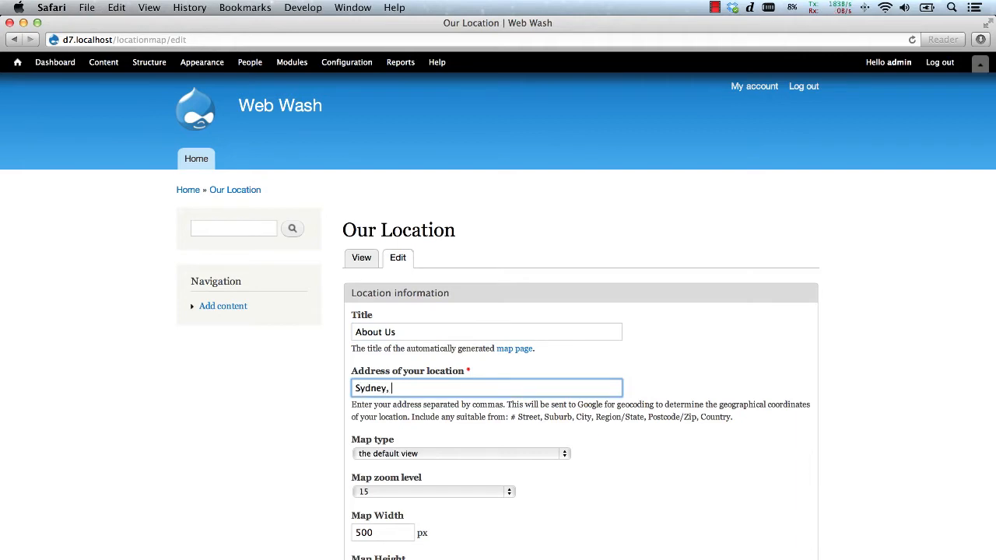
text(Australia)
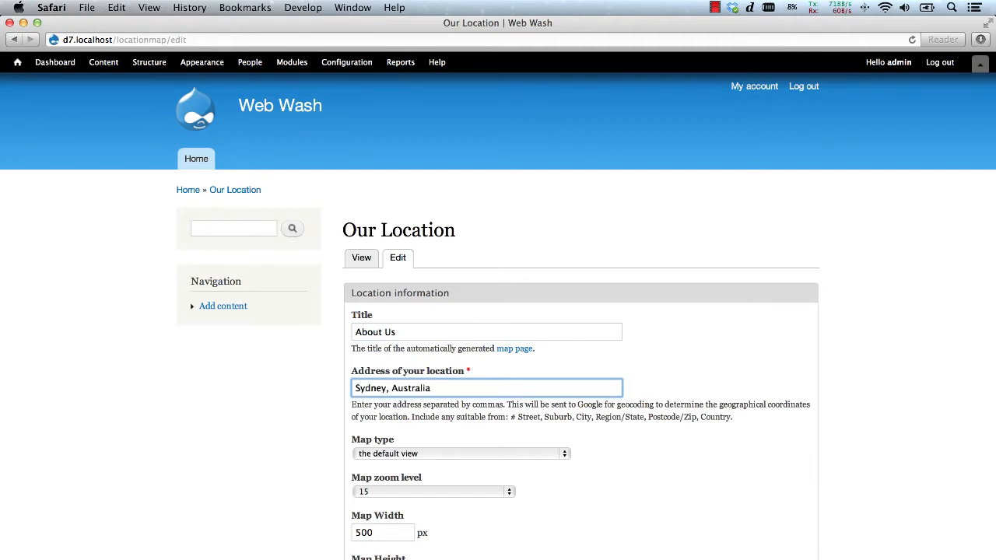
Enter 'Company' as the marker information text.
scroll(down, 3)
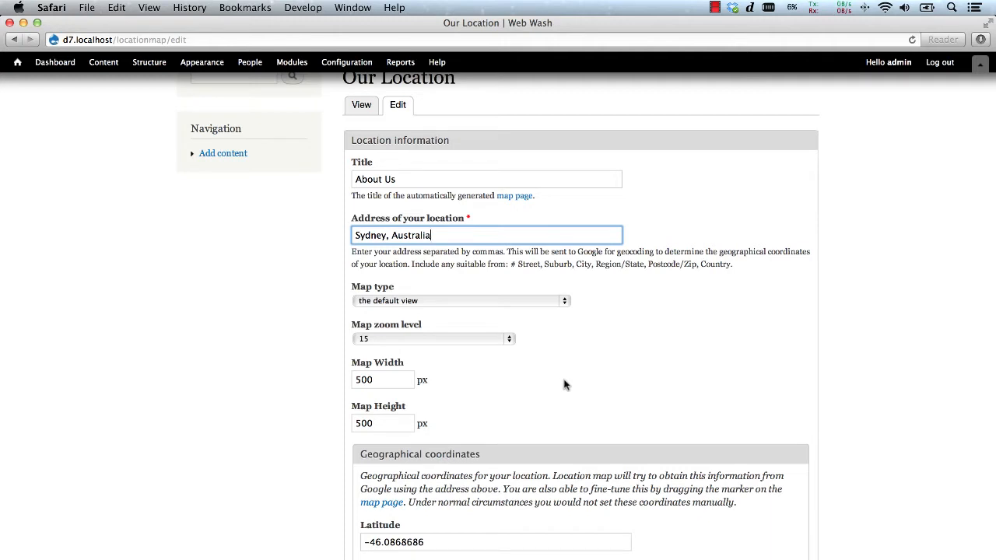
scroll(down, 3)
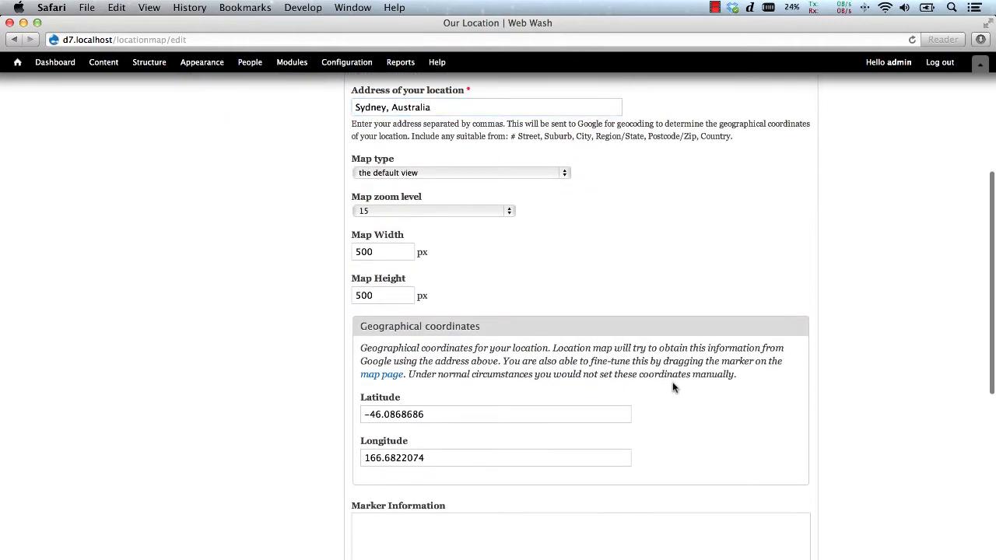
text(C)
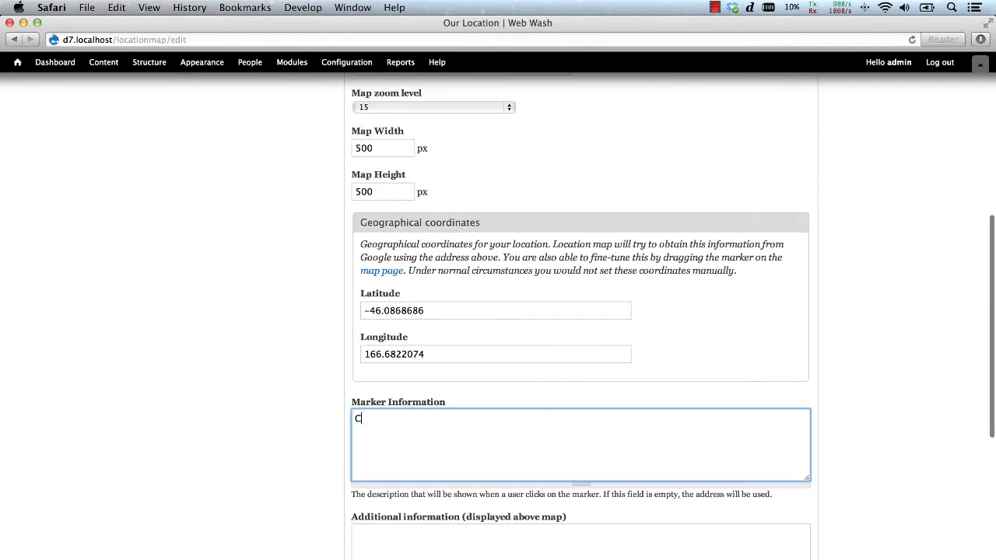
text(Company)
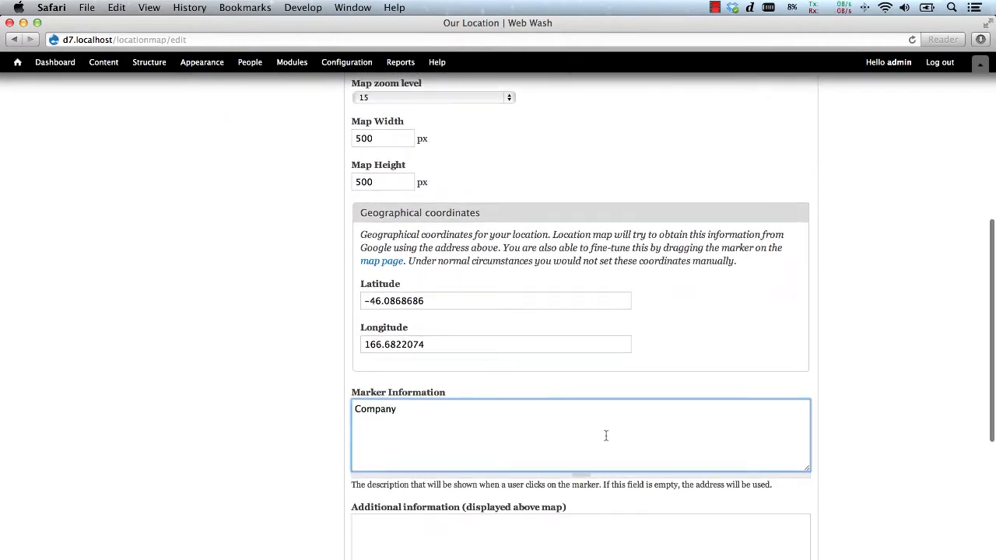
scroll(down, 3)
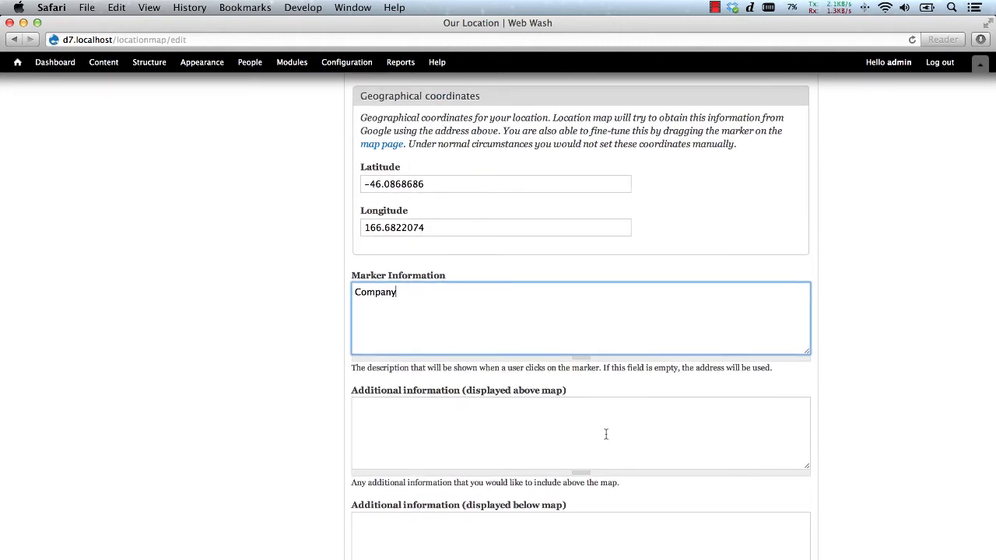
scroll(down, 3)
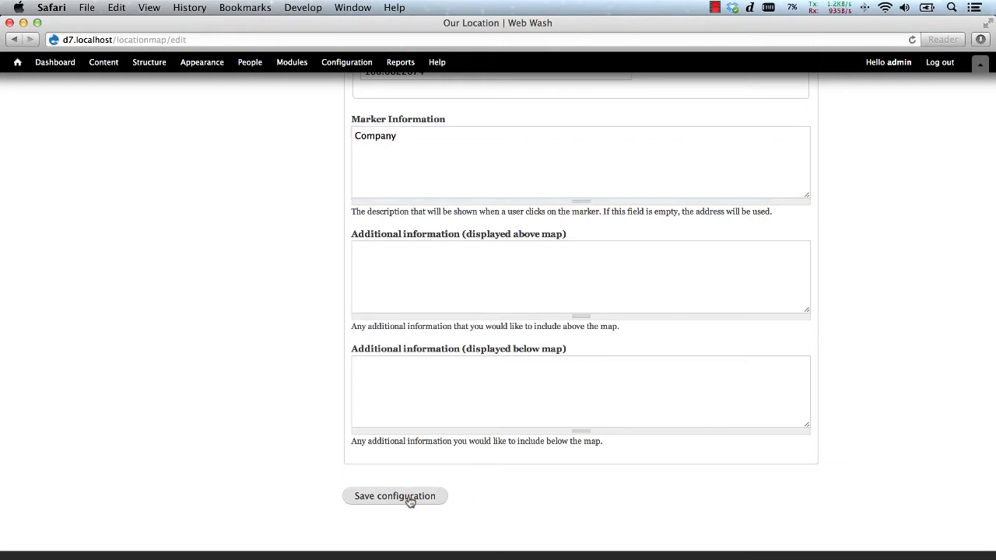
Save the location map settings and view the About Us map page.
click(395, 496)
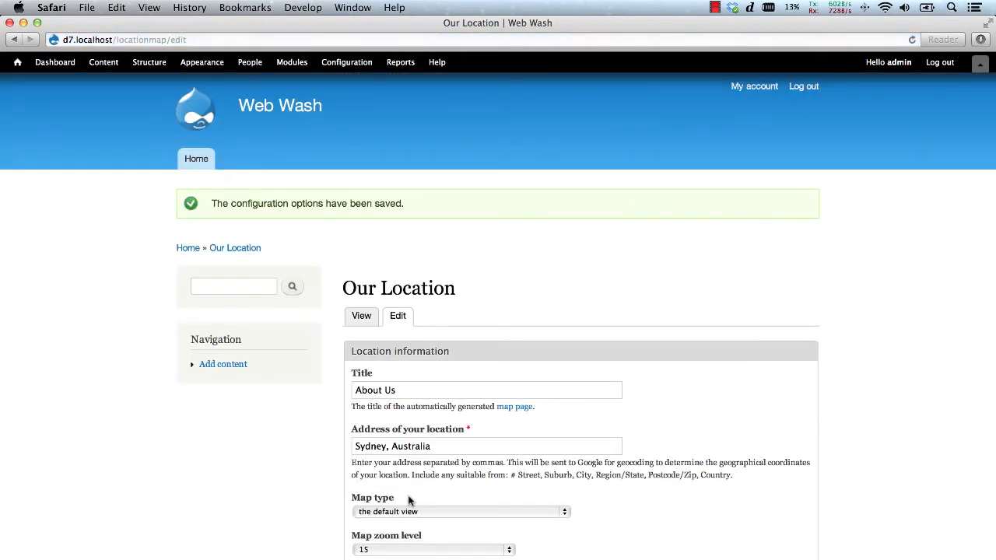
mouse_move(680, 311)
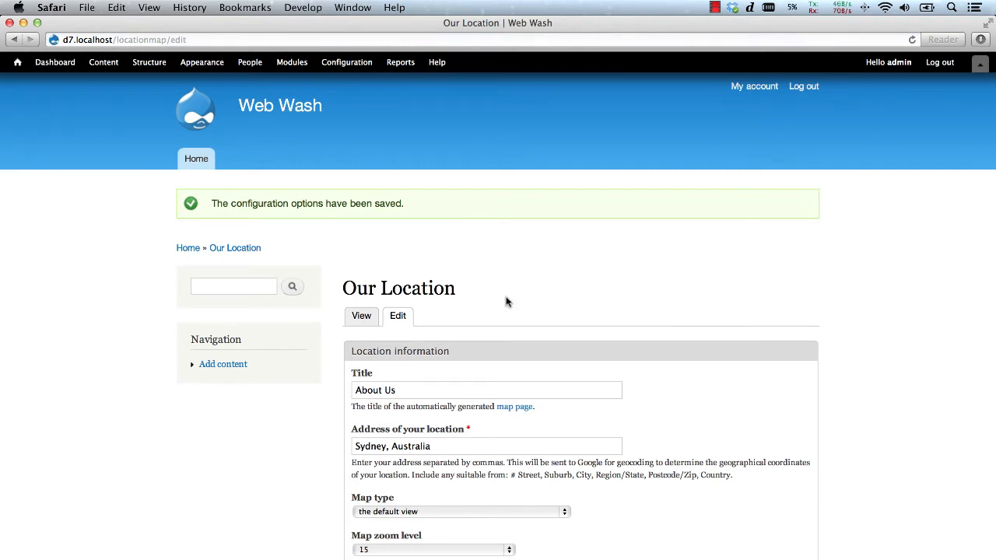
click(361, 315)
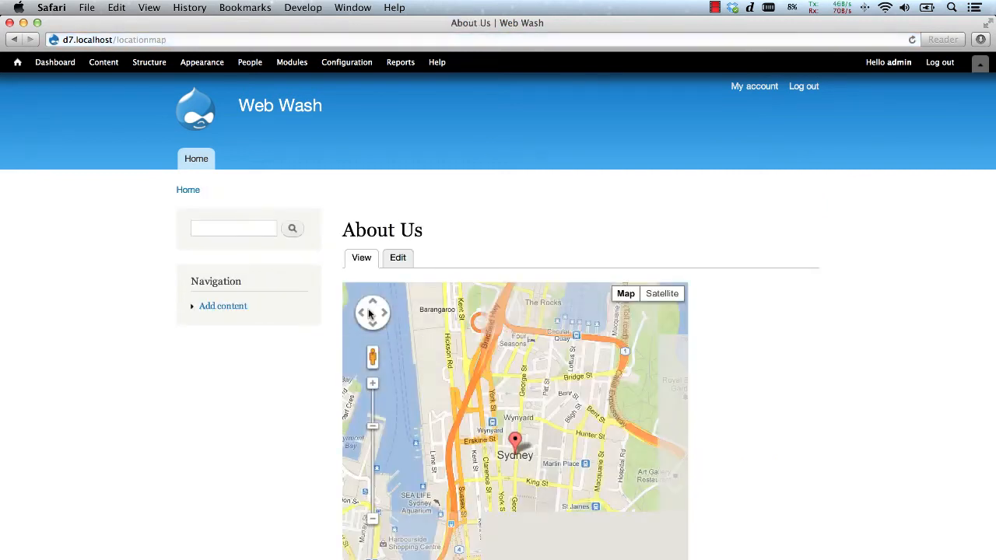
scroll(down, 3)
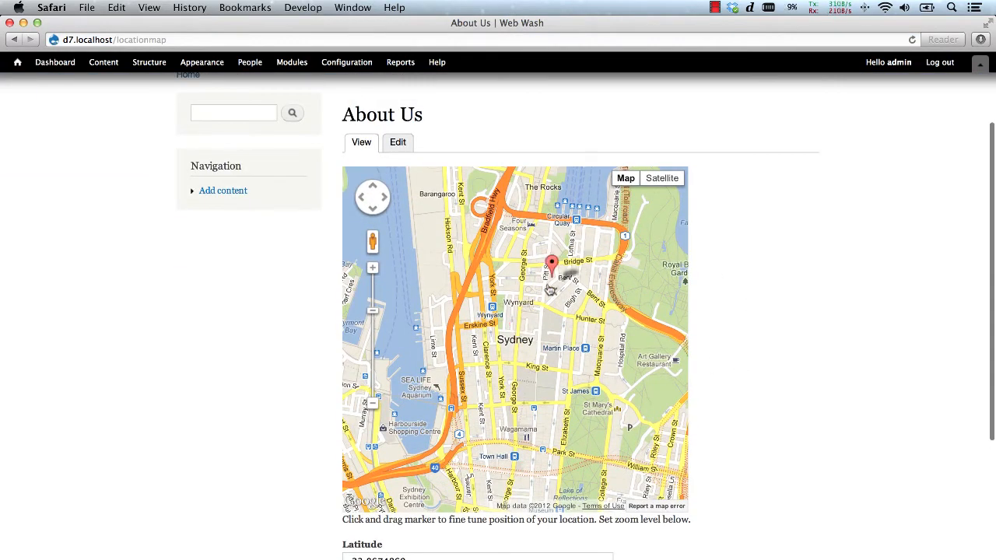
Drag the marker beside St James station and save the new location and zoom.
drag(552, 265, 599, 311)
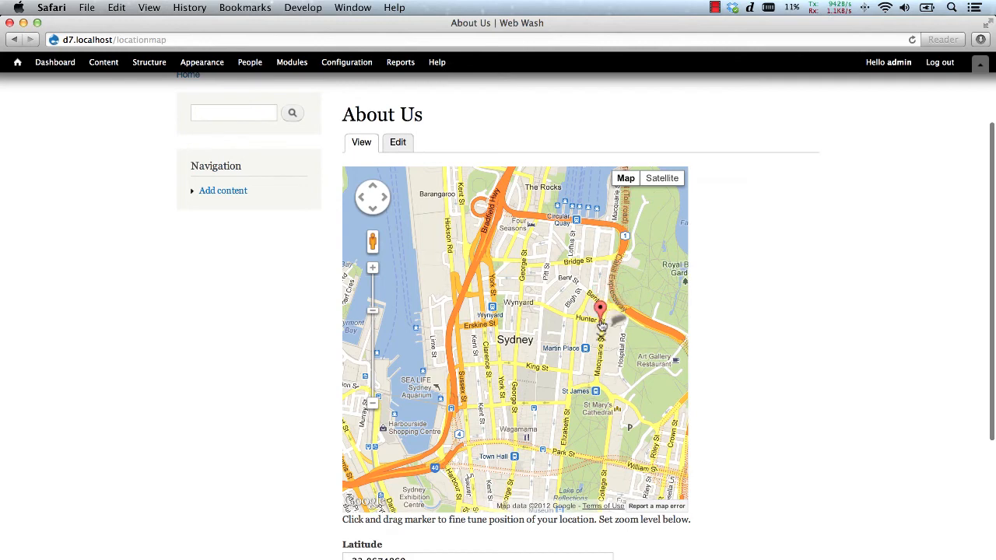
drag(600, 311, 599, 370)
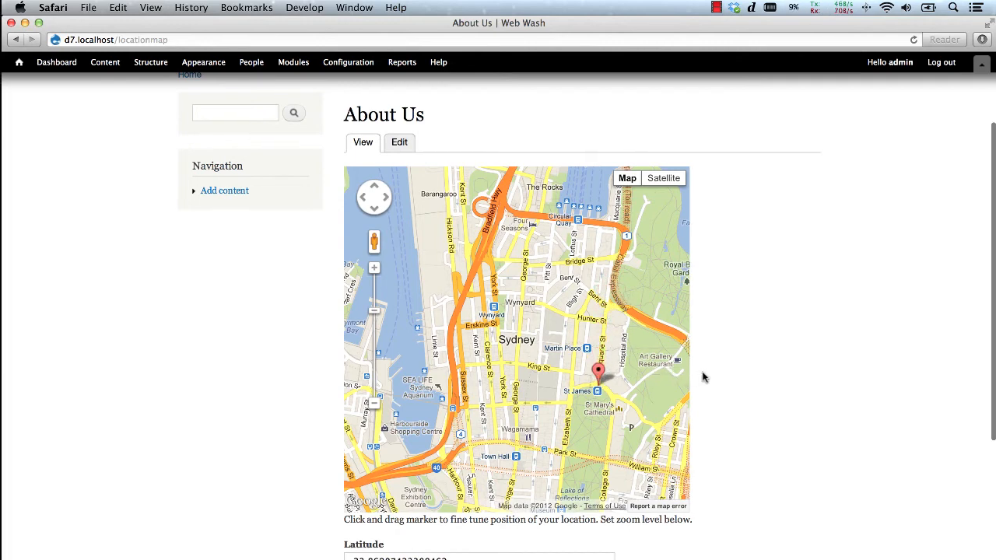
scroll(down, 3)
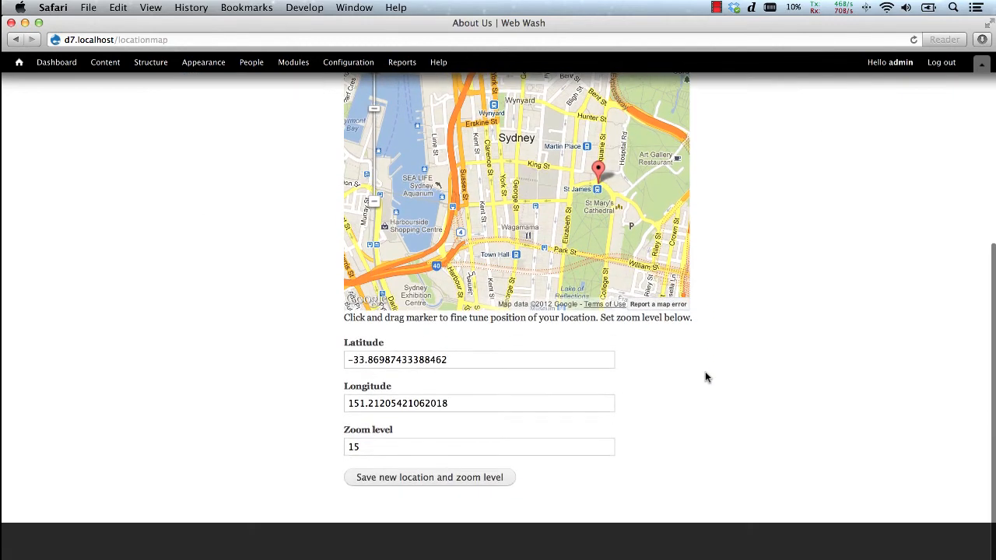
click(428, 477)
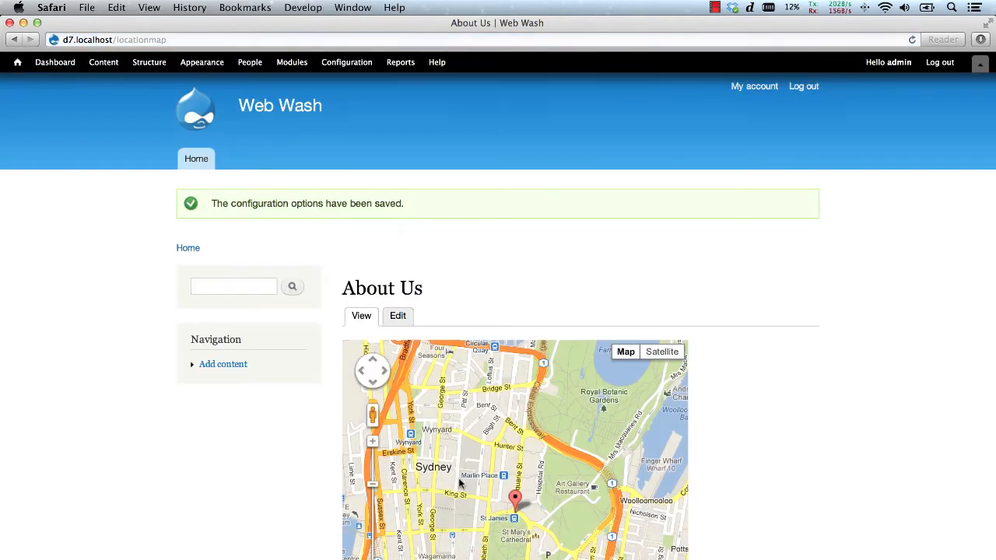
mouse_move(714, 447)
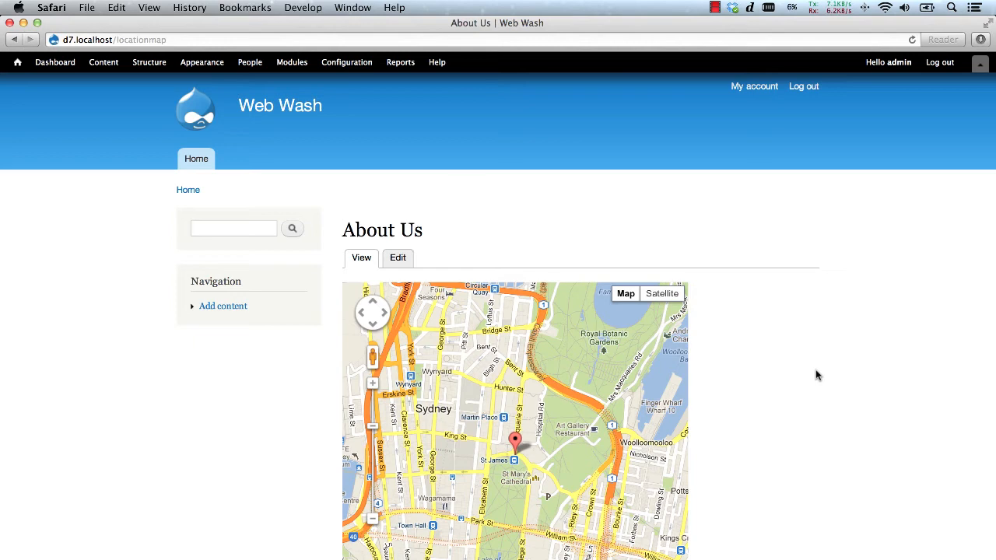
Assign the Location Map static image block to the sidebar region in Blocks.
click(148, 62)
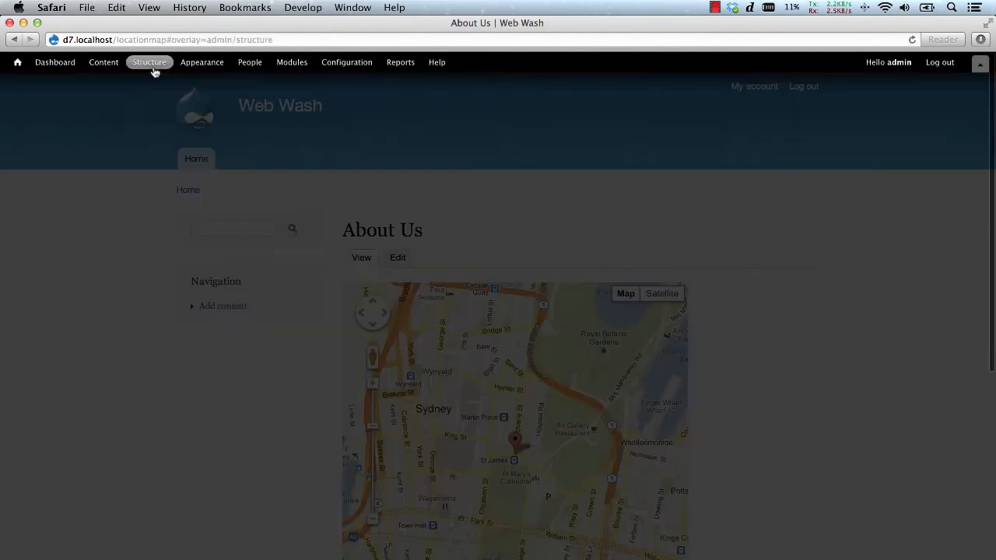
click(149, 63)
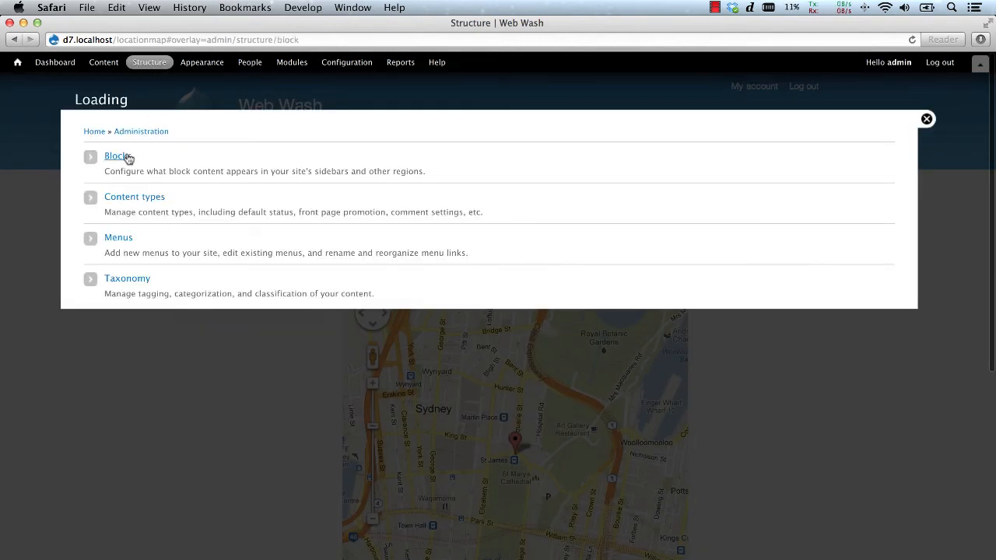
click(116, 155)
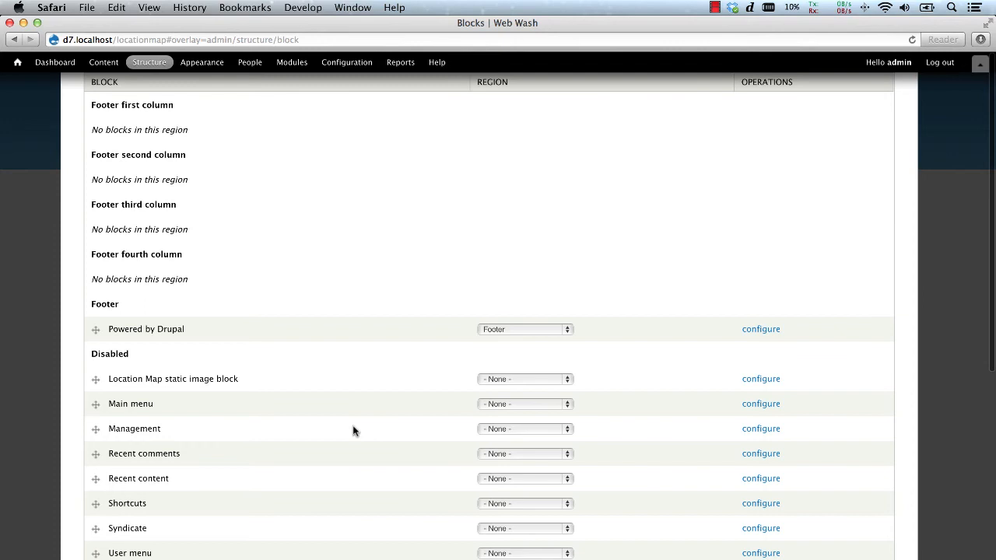
mouse_move(490, 389)
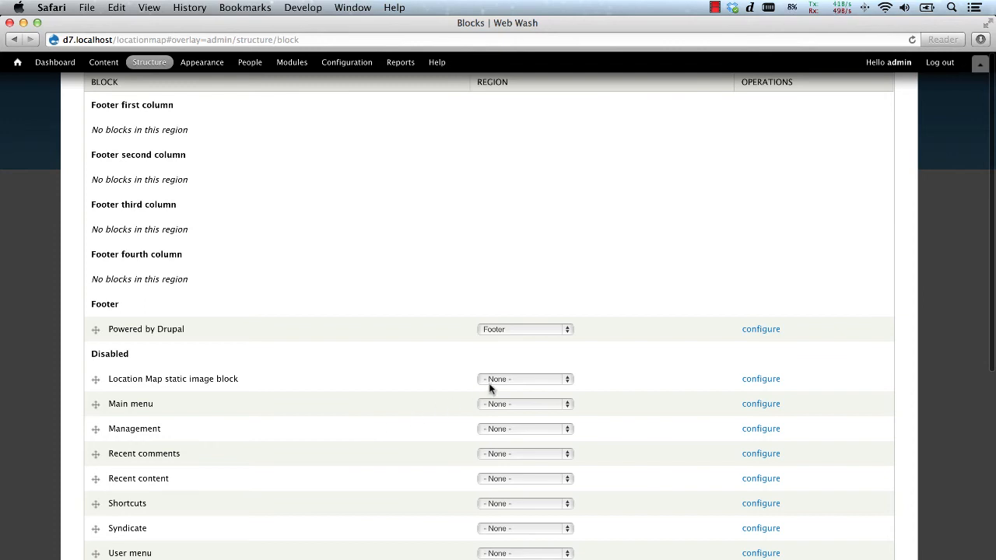
click(524, 379)
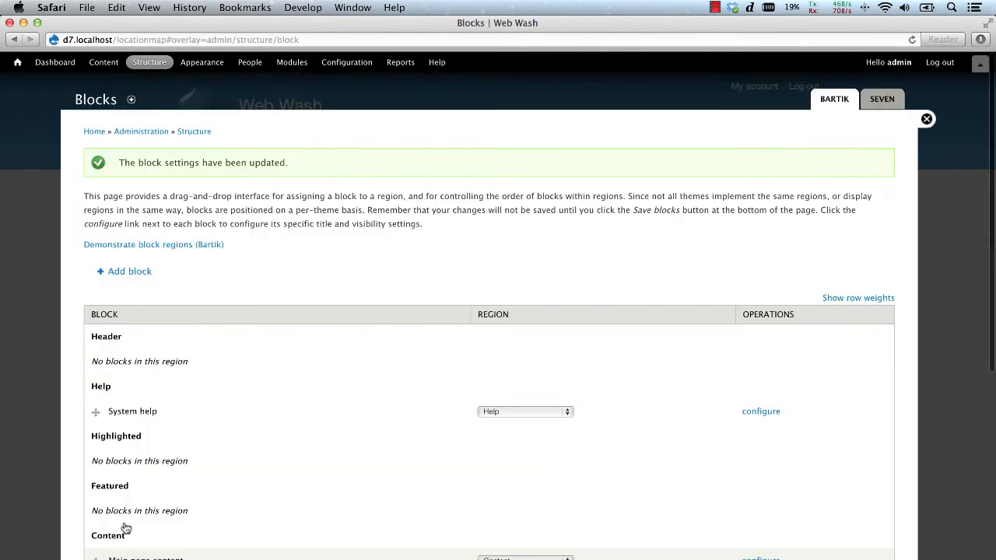
mouse_move(684, 238)
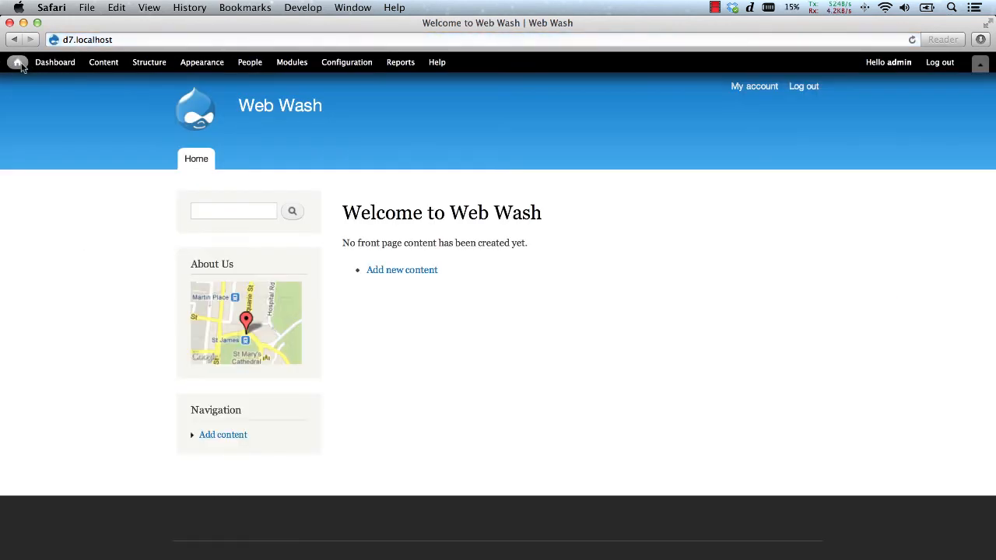
mouse_move(330, 348)
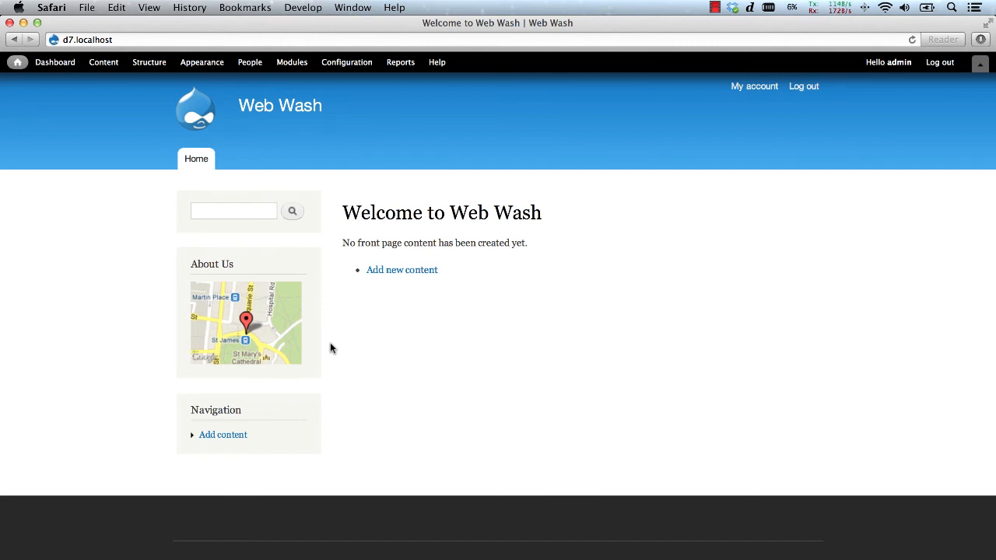
mouse_move(301, 340)
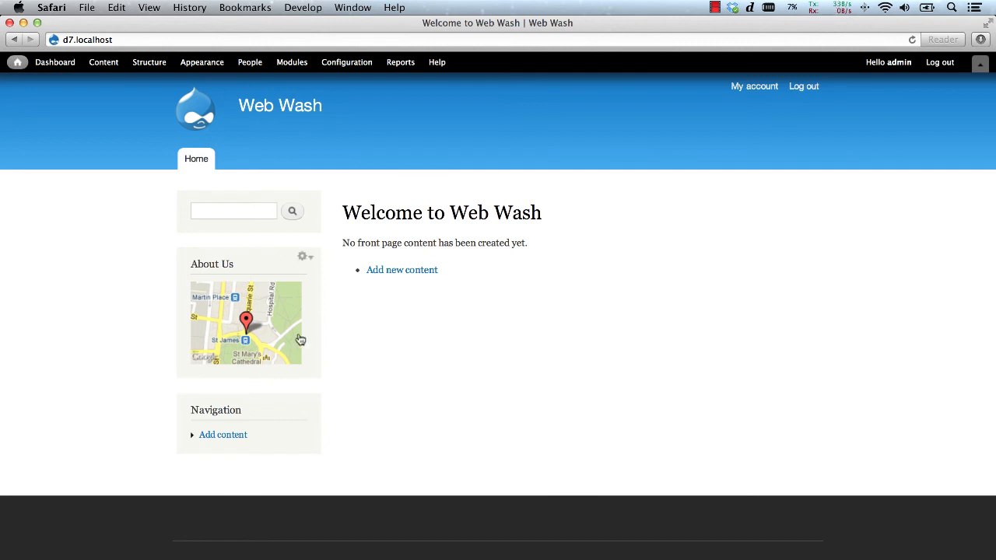
Follow the sidebar static map image to the full About Us map page.
click(247, 323)
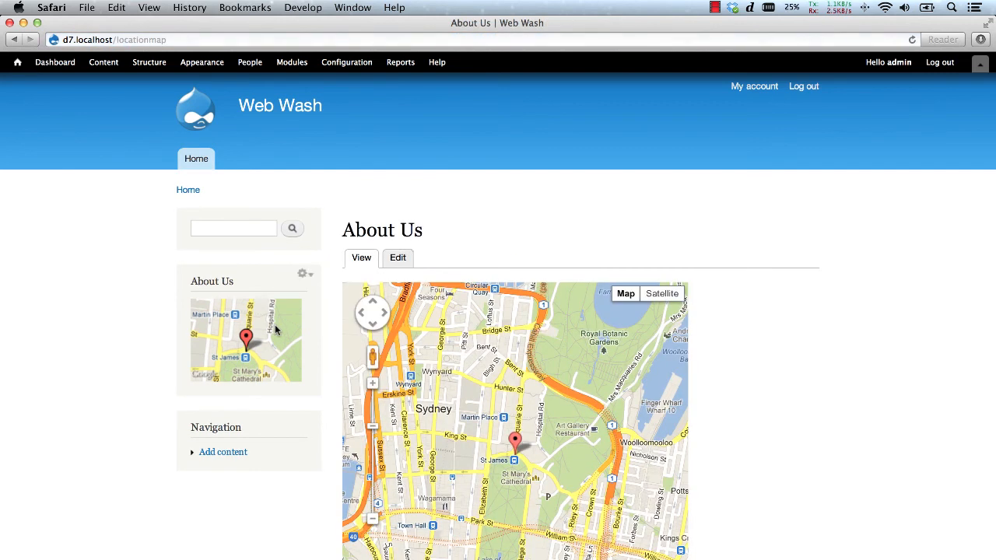
mouse_move(745, 339)
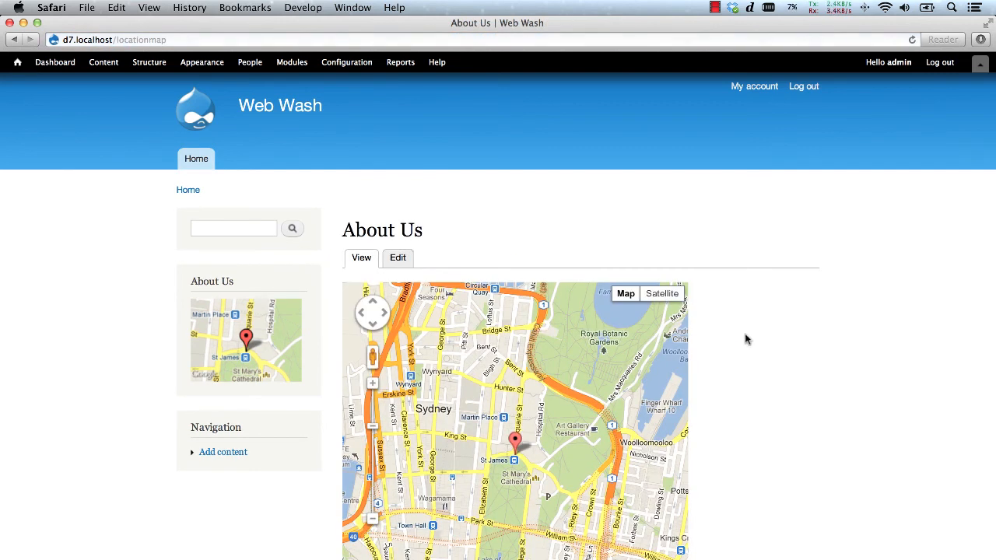